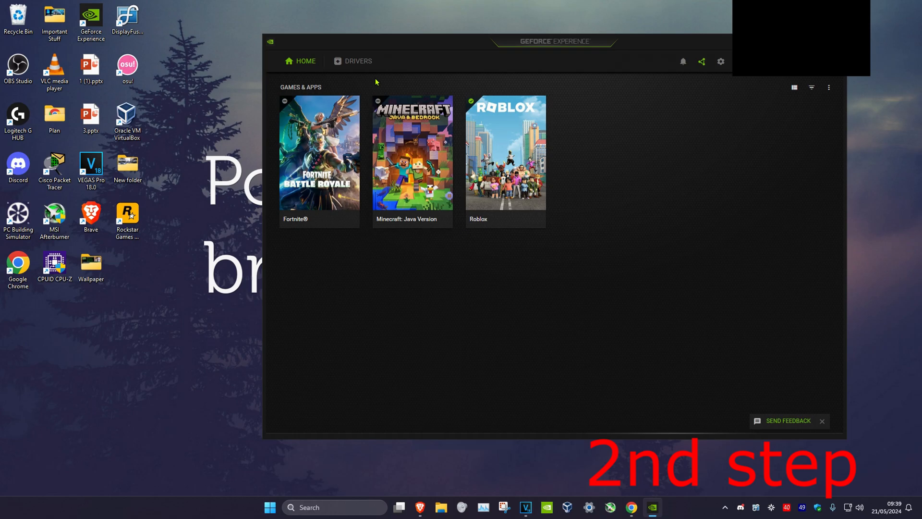
Search Windows for 'nvidia control panel' and launch the NVIDIA Control Panel
click(358, 60)
text(nvidia cont)
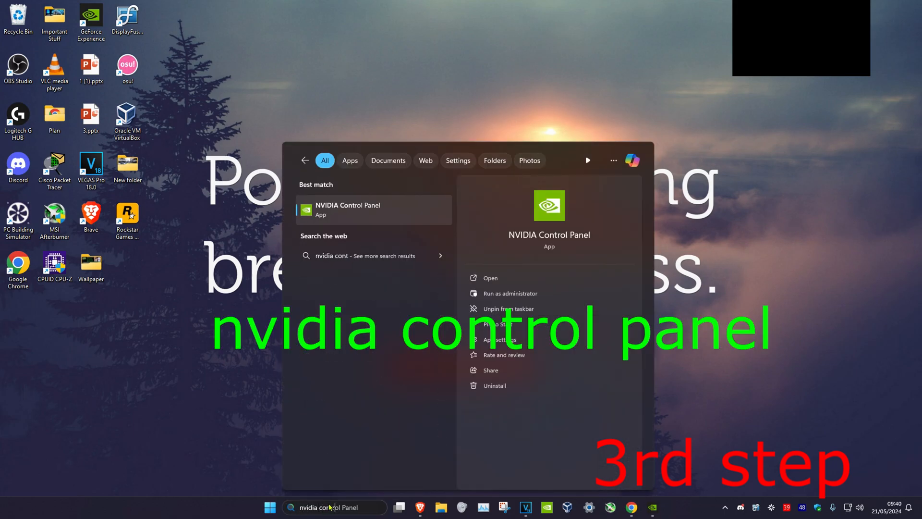
click(490, 278)
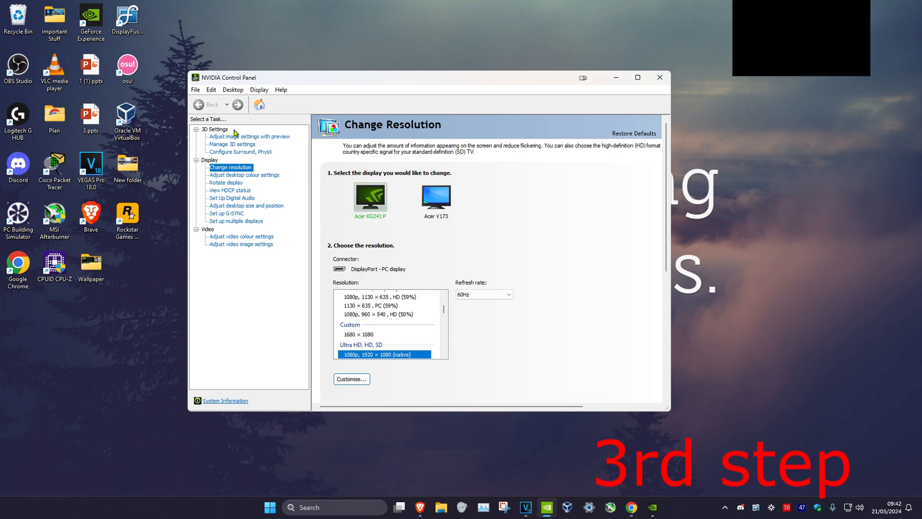
mouse_move(239, 141)
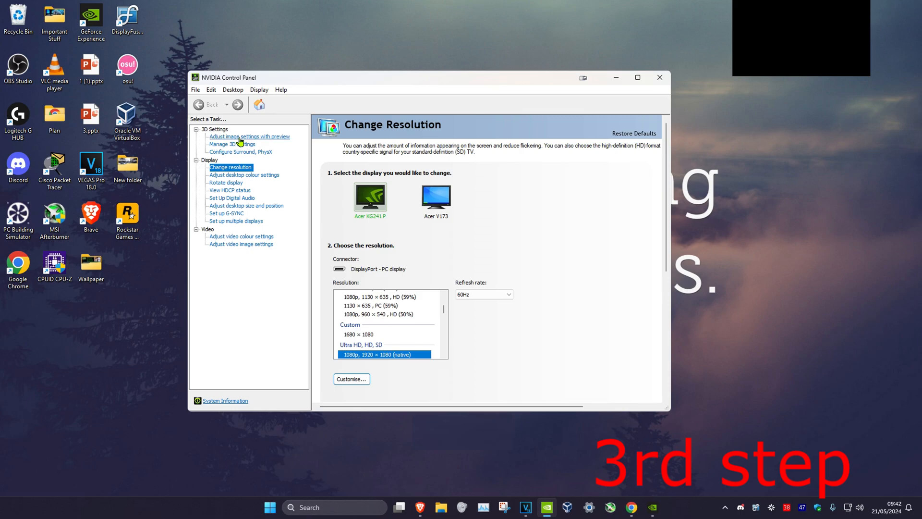
Set 'Adjust image settings with preview' to use the advanced 3D image settings and apply
click(249, 136)
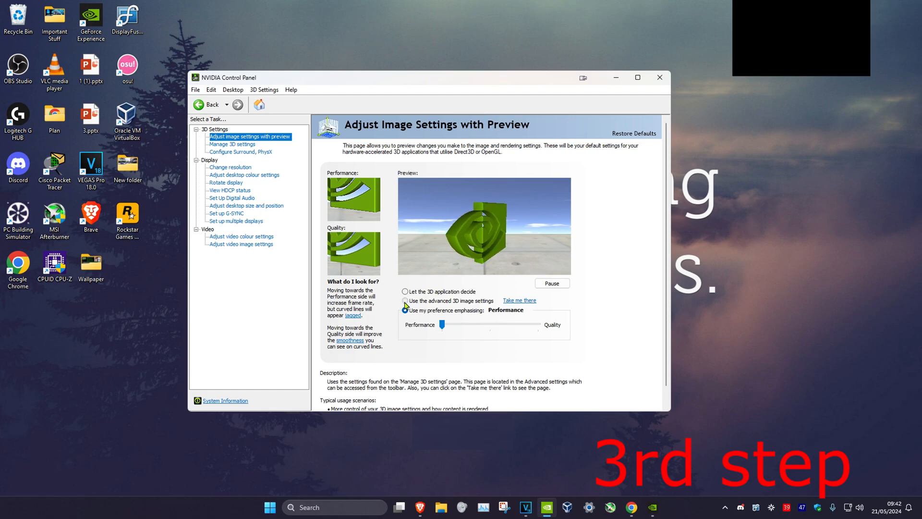
click(405, 300)
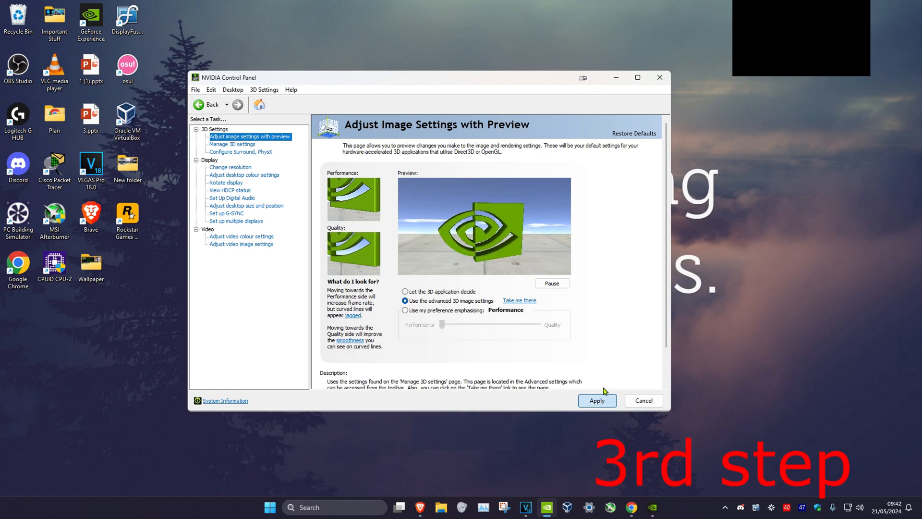
click(595, 400)
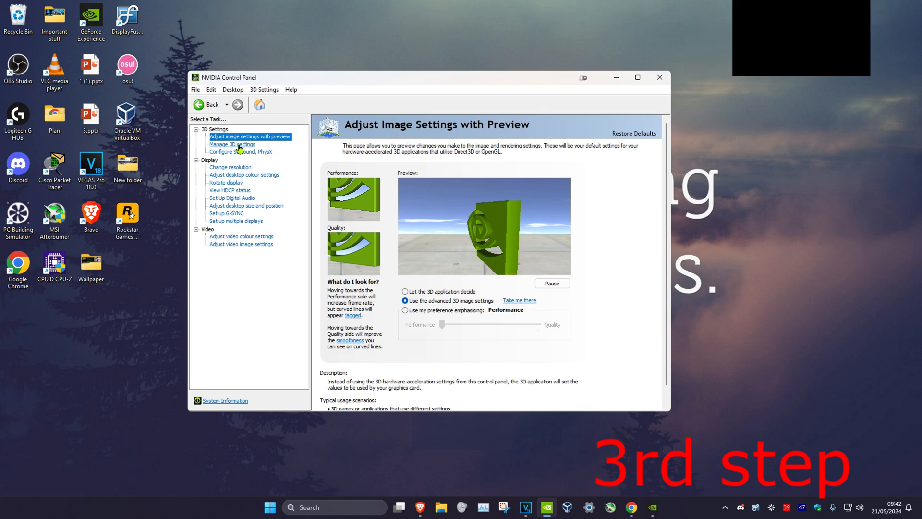
In Manage 3D settings, set global Image Scaling to On with 20% sharpen and apply
click(232, 144)
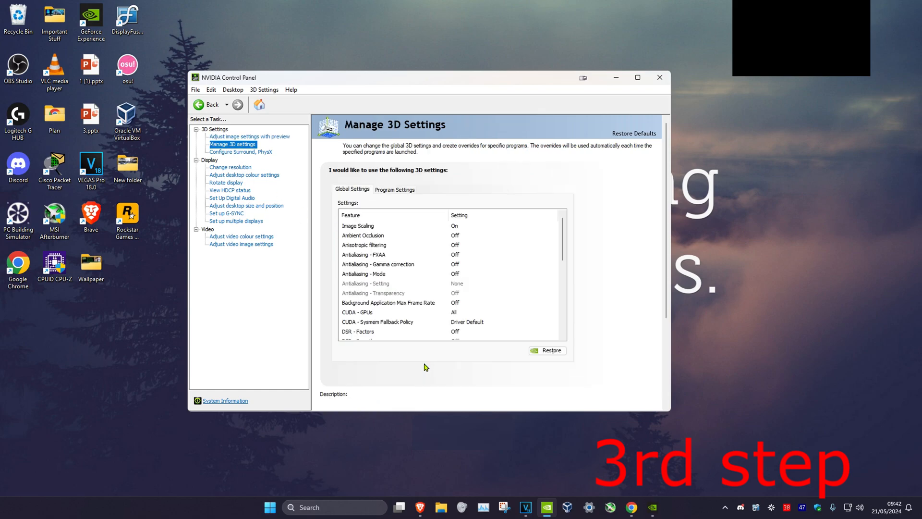
click(358, 226)
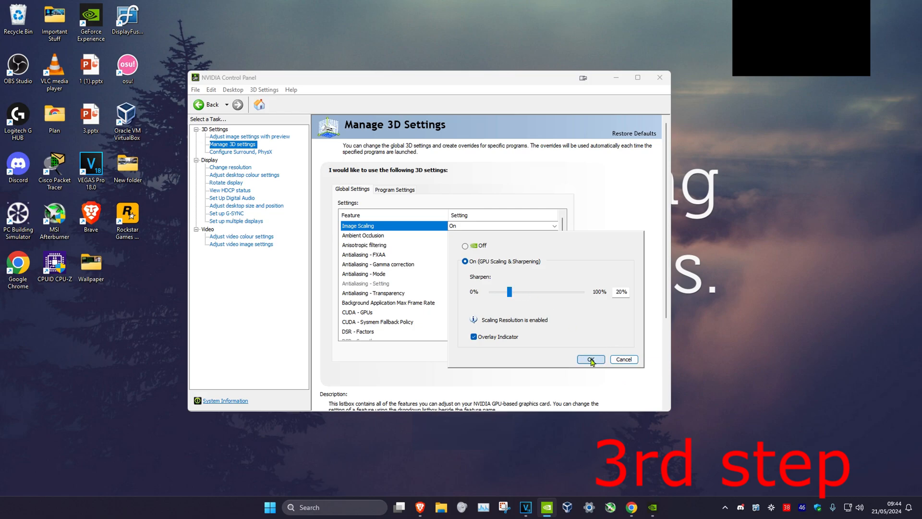
click(590, 359)
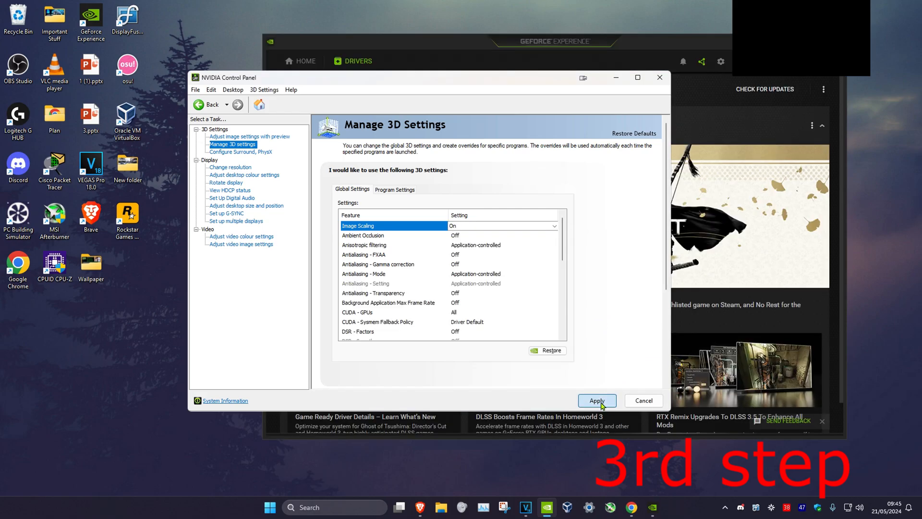
click(597, 400)
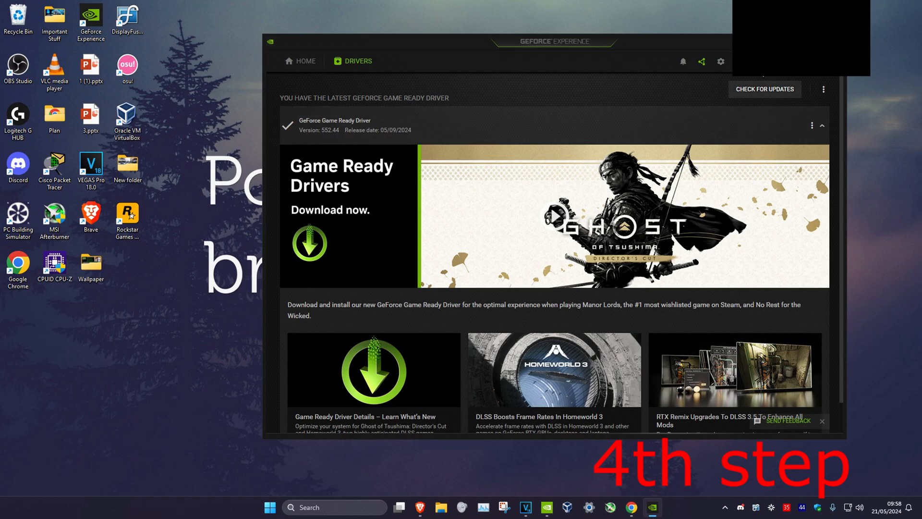
Scroll GeForce Experience's General settings to Image Scaling: on, 77% render resolution, sharpen 50
click(720, 61)
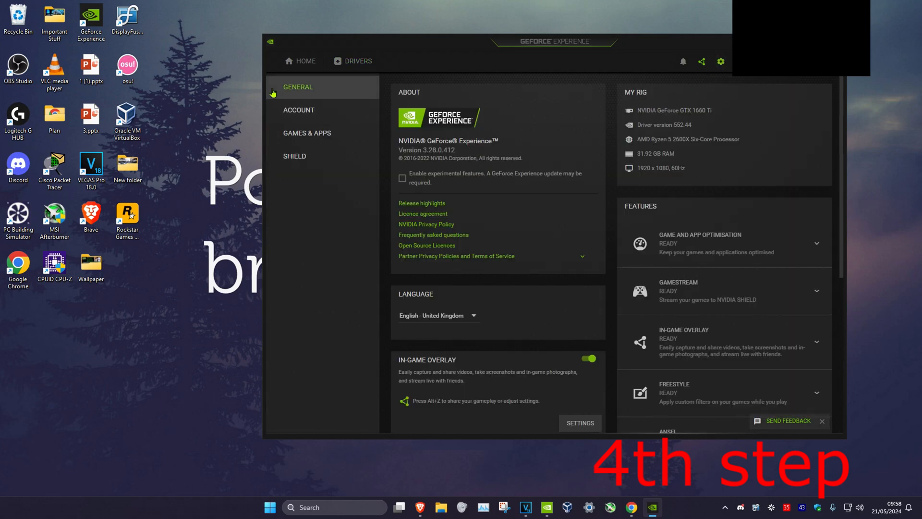
scroll(down, 3)
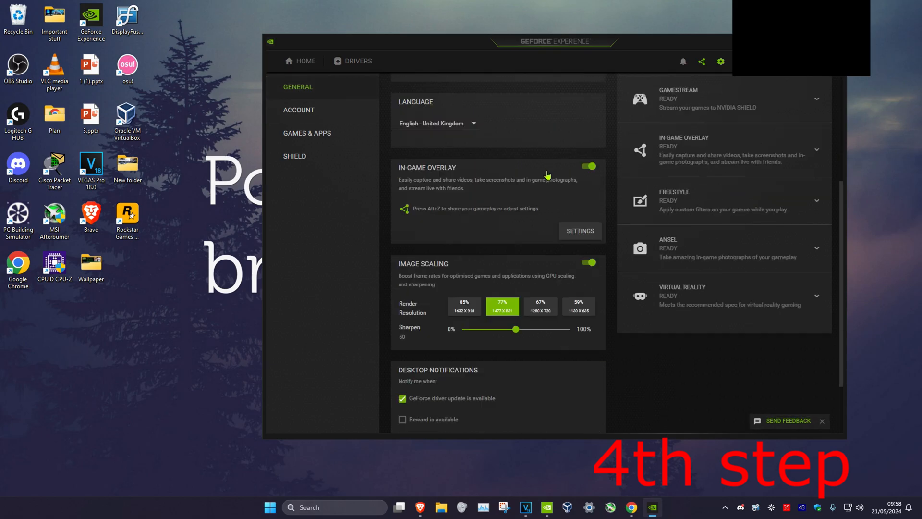
scroll(down, 3)
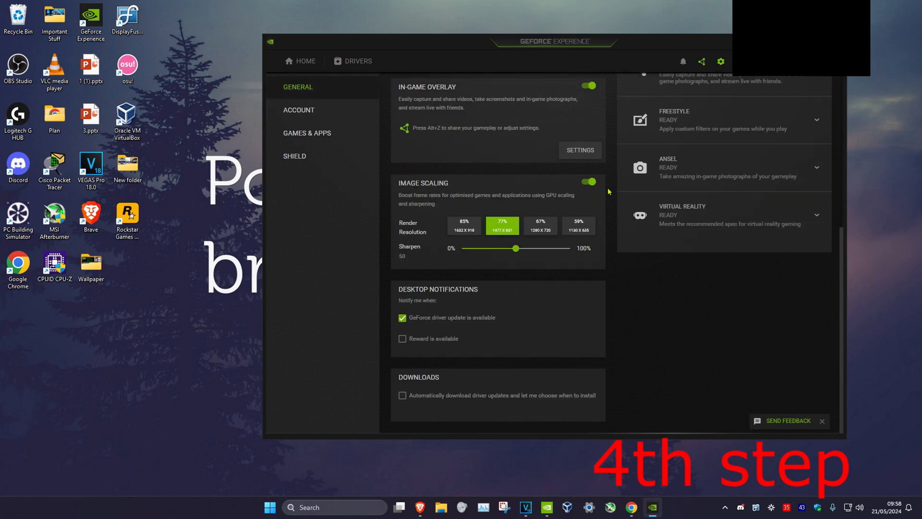